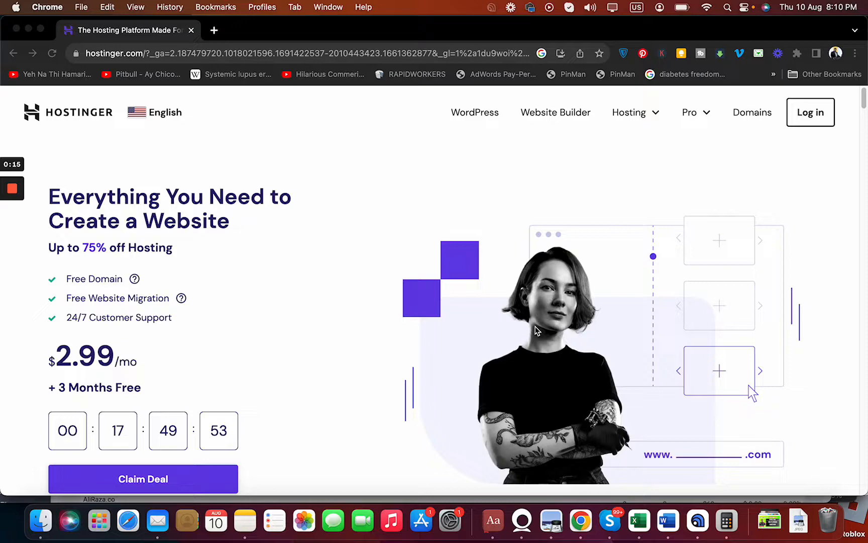
mouse_move(861, 137)
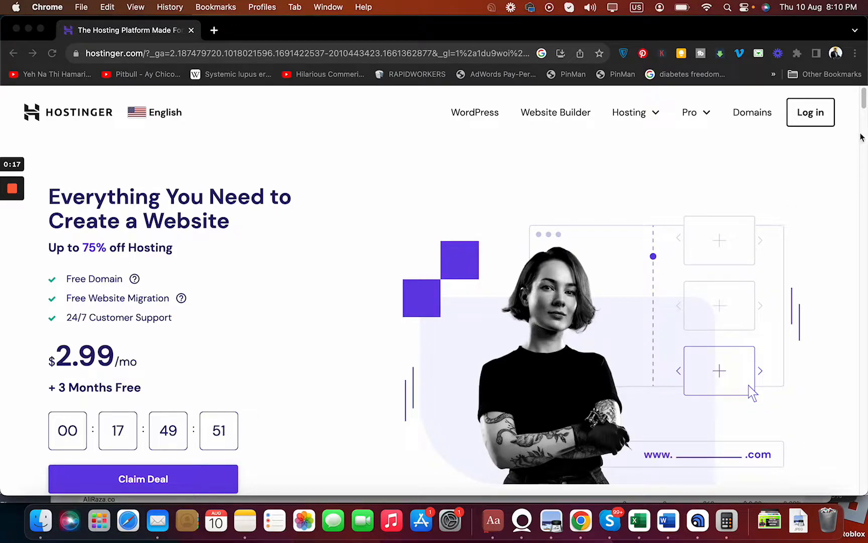
Scroll through the homepage features, then reopen the Hosting menu listing Web, Cloud, VPS and Titan Email
click(630, 112)
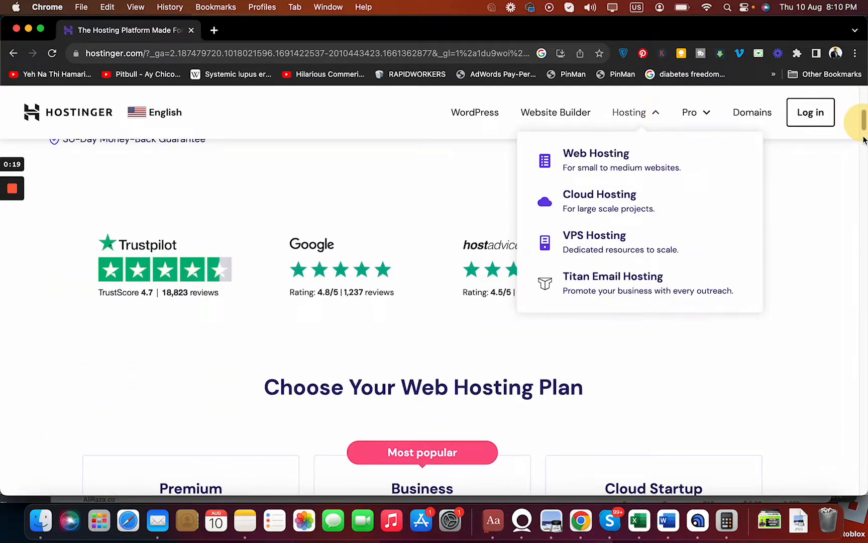
scroll(down, 3)
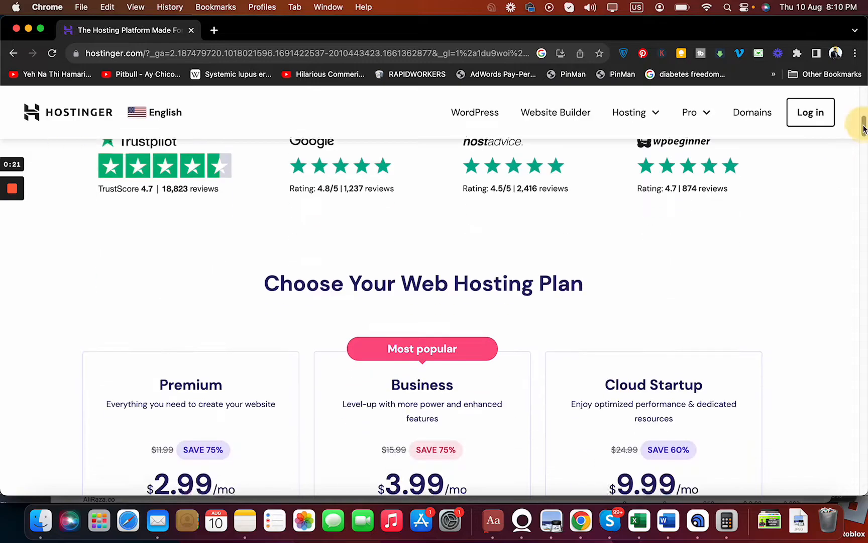
scroll(down, 3)
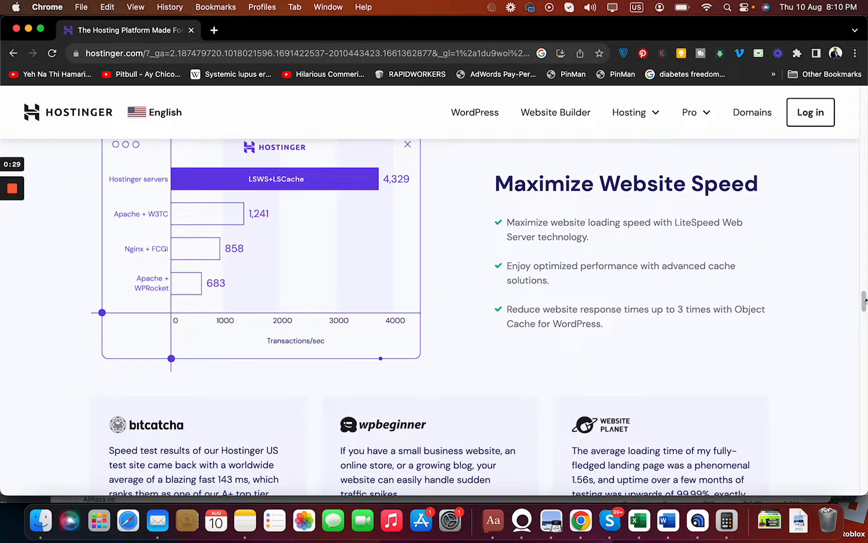
scroll(down, 3)
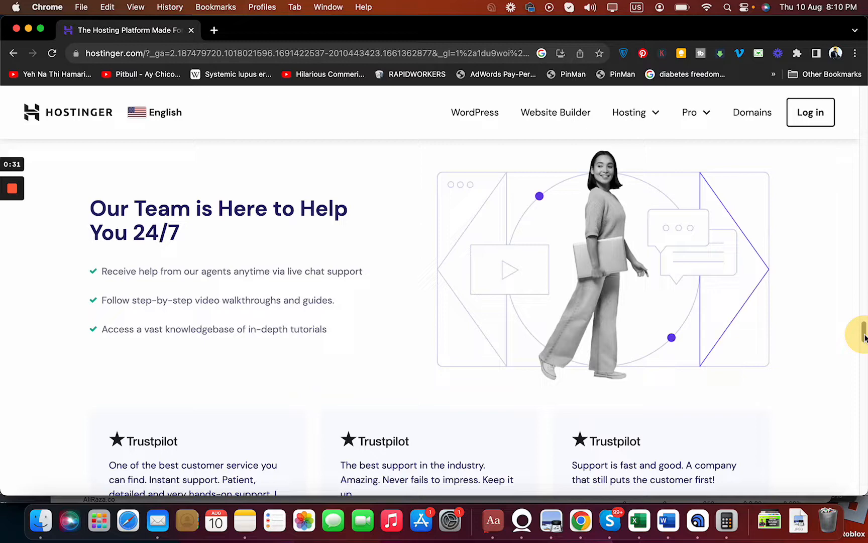
scroll(down, 3)
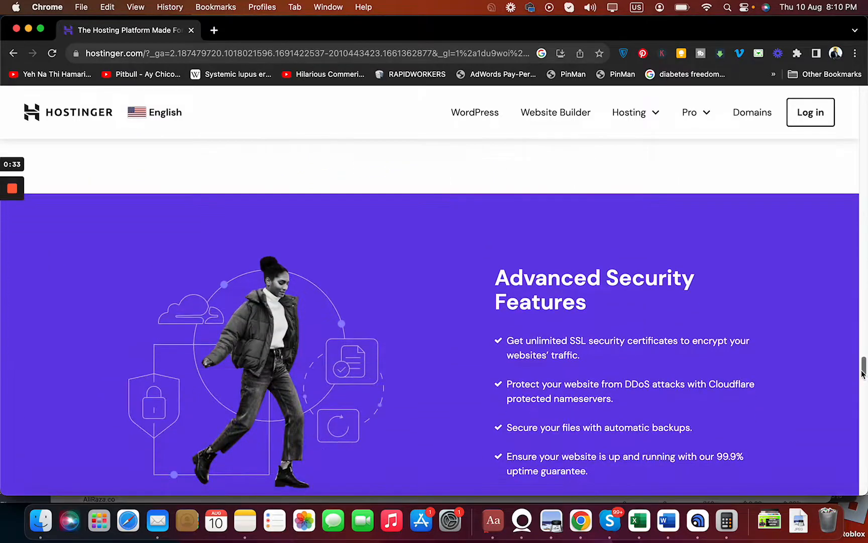
scroll(down, 3)
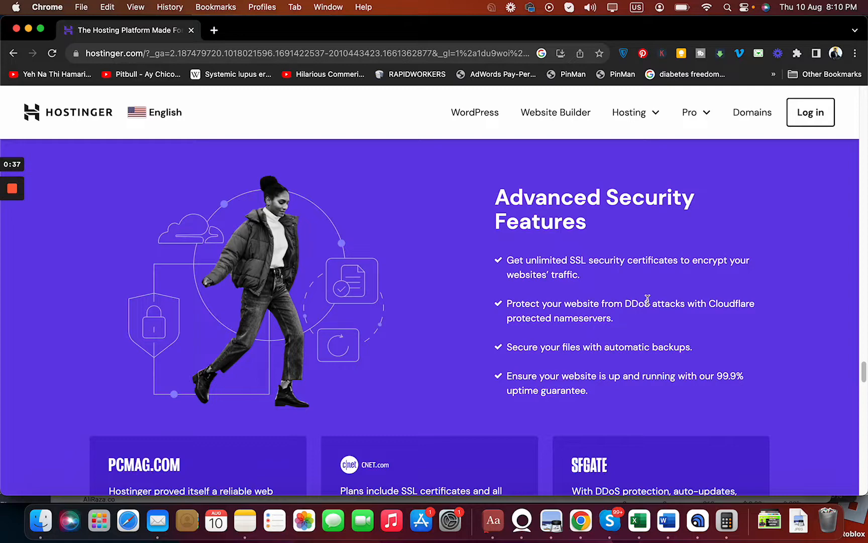
scroll(down, 3)
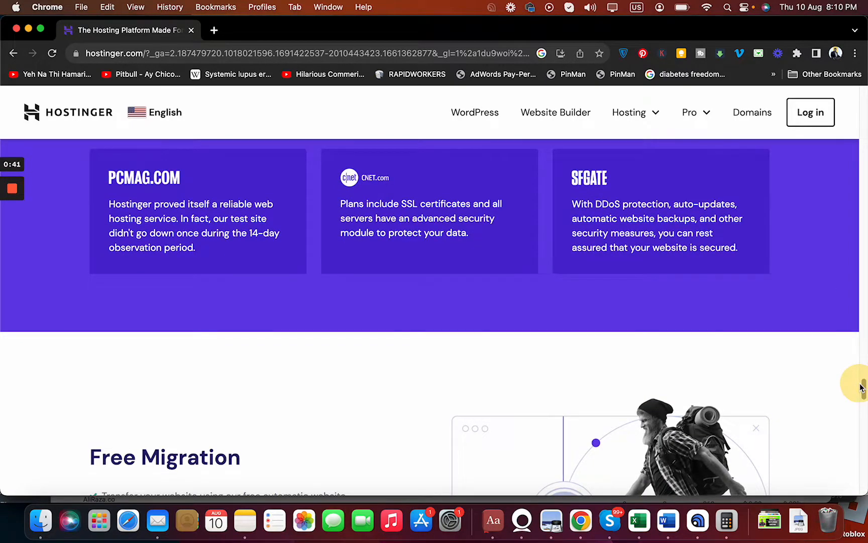
scroll(down, 3)
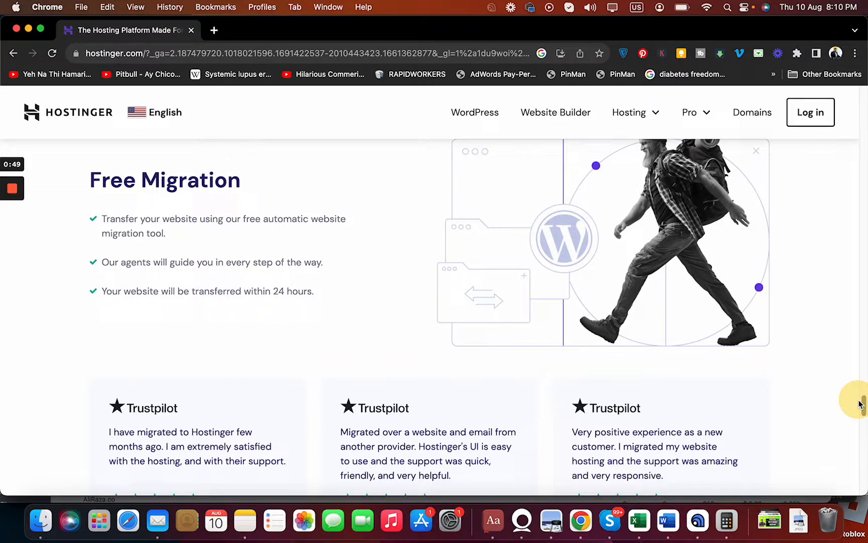
scroll(down, 3)
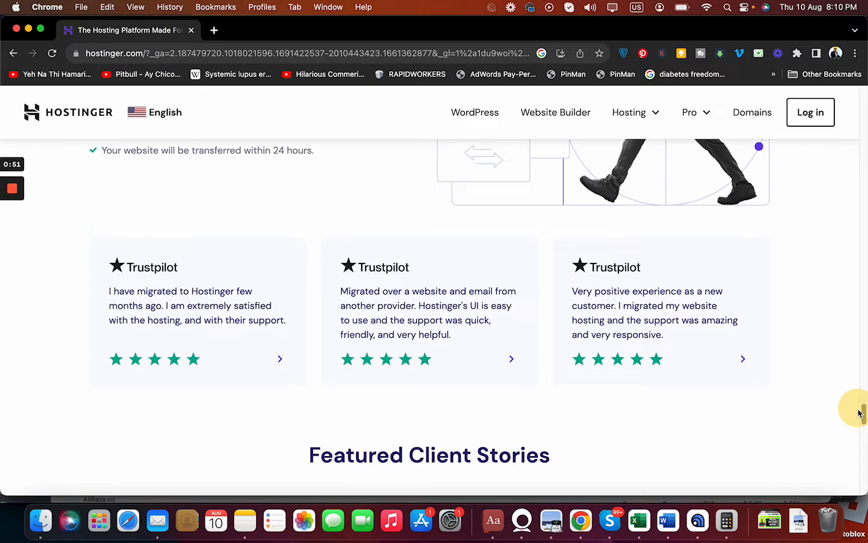
scroll(up, 3)
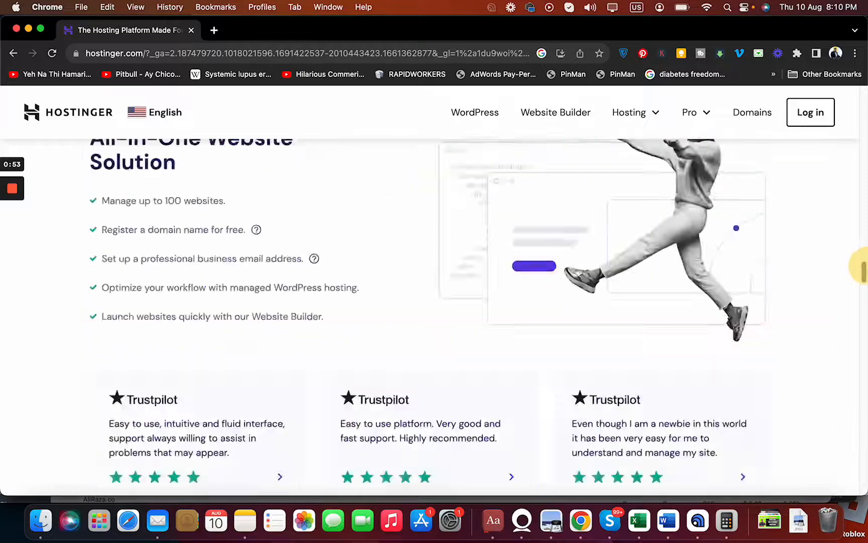
click(628, 112)
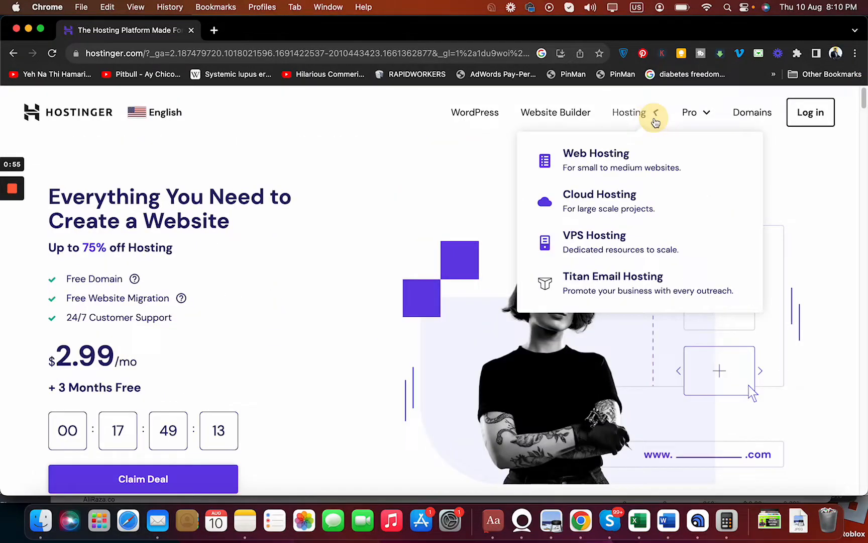
Go to the Web Hosting pricing page, compare the four plans, and add Cloud Startup
click(597, 153)
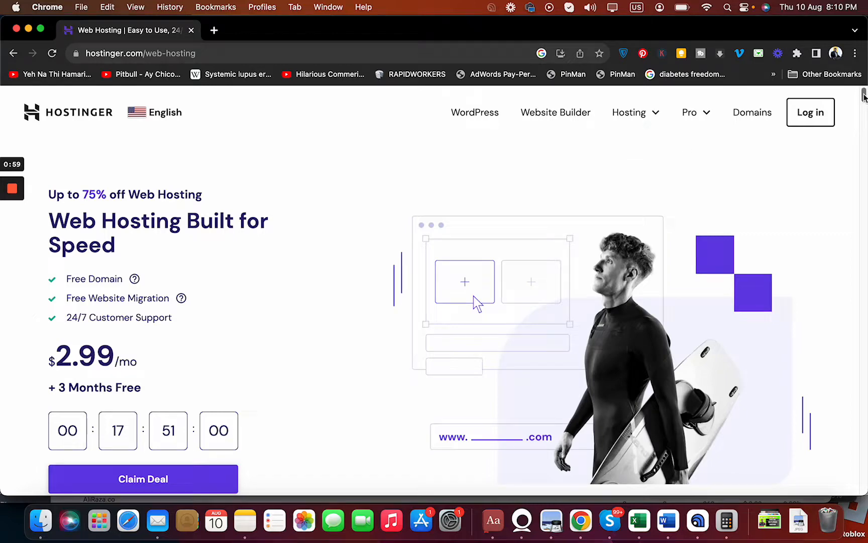
scroll(down, 3)
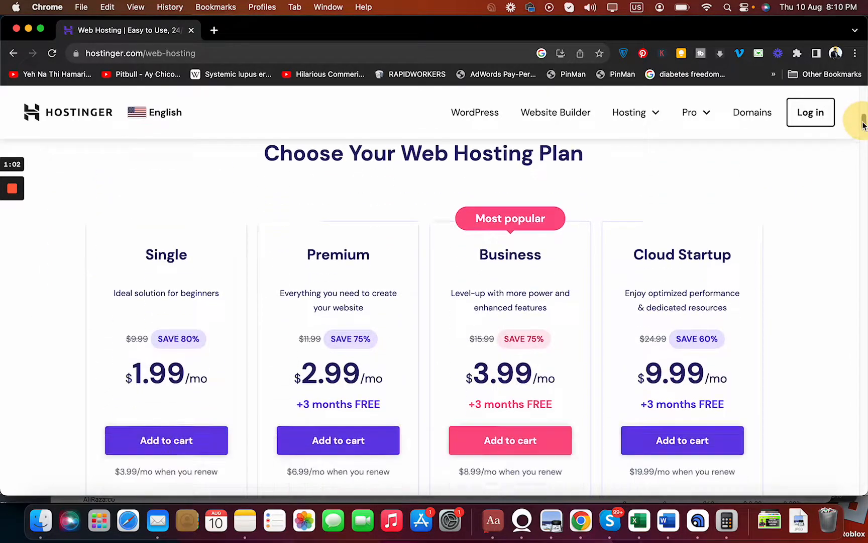
scroll(down, 3)
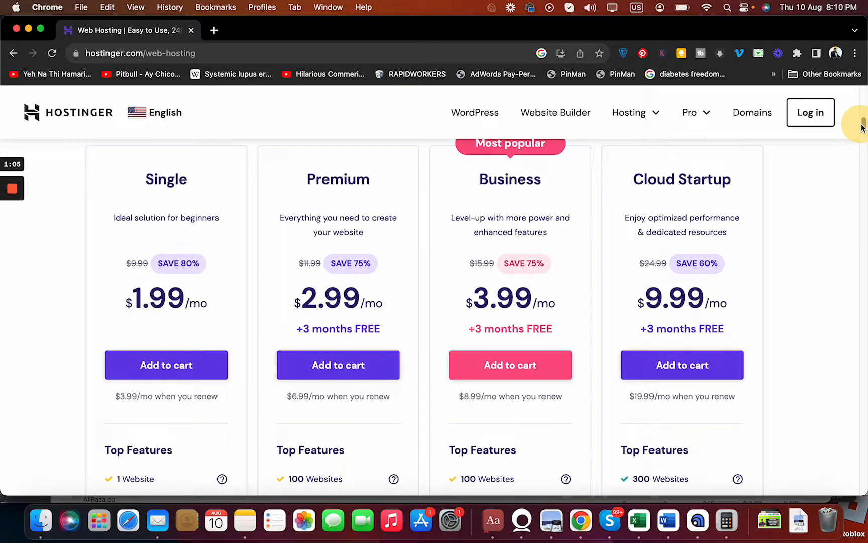
scroll(down, 3)
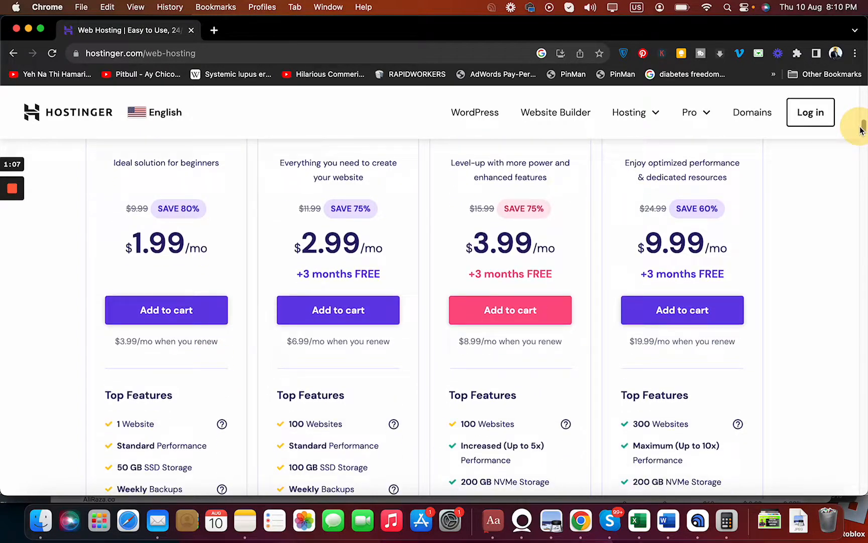
scroll(up, 3)
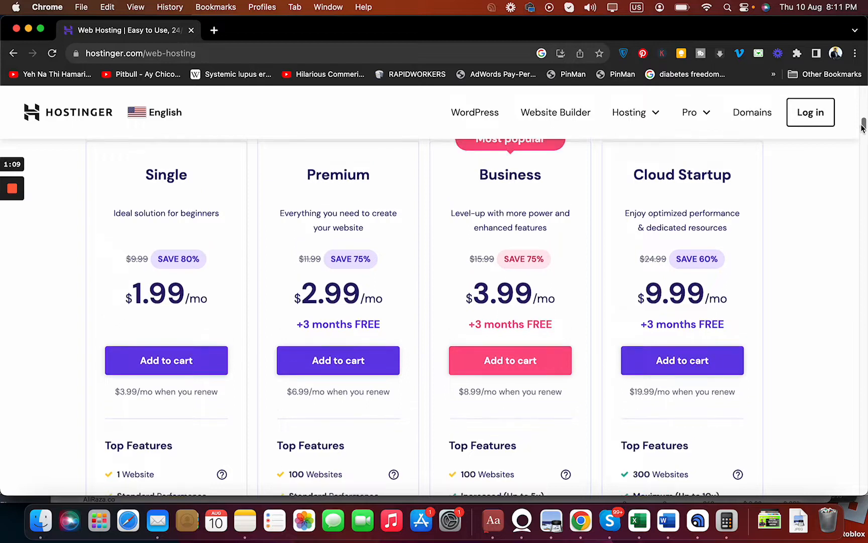
scroll(up, 3)
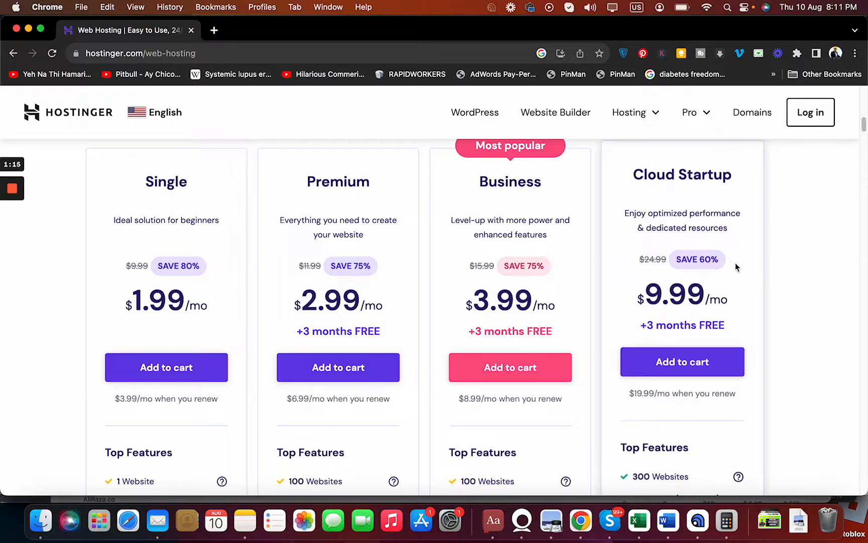
scroll(down, 3)
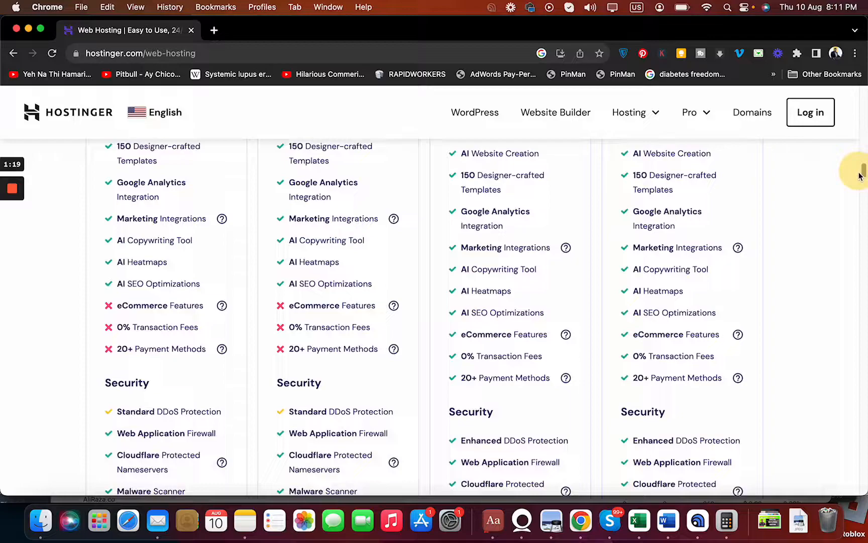
scroll(down, 3)
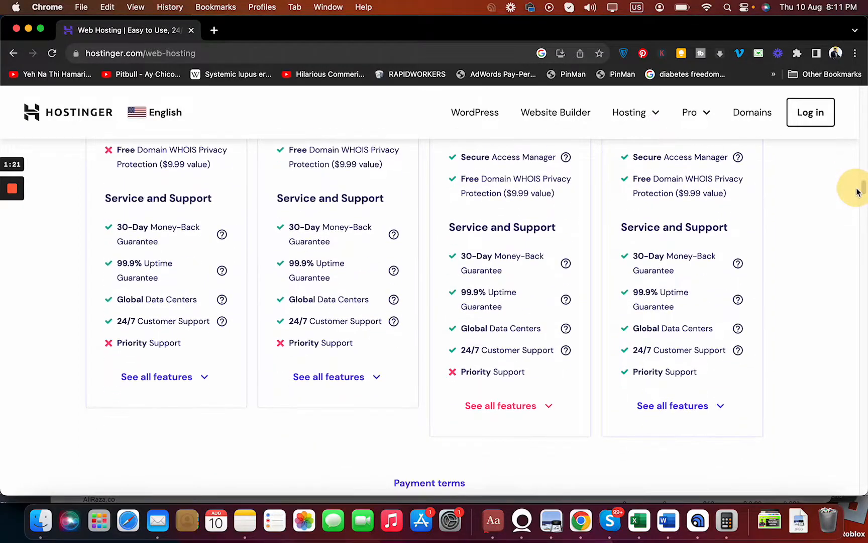
scroll(up, 3)
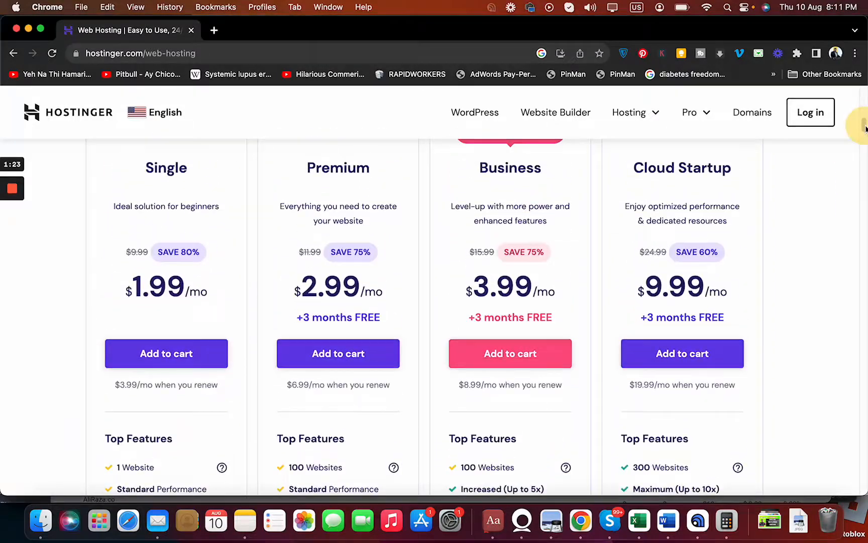
scroll(down, 3)
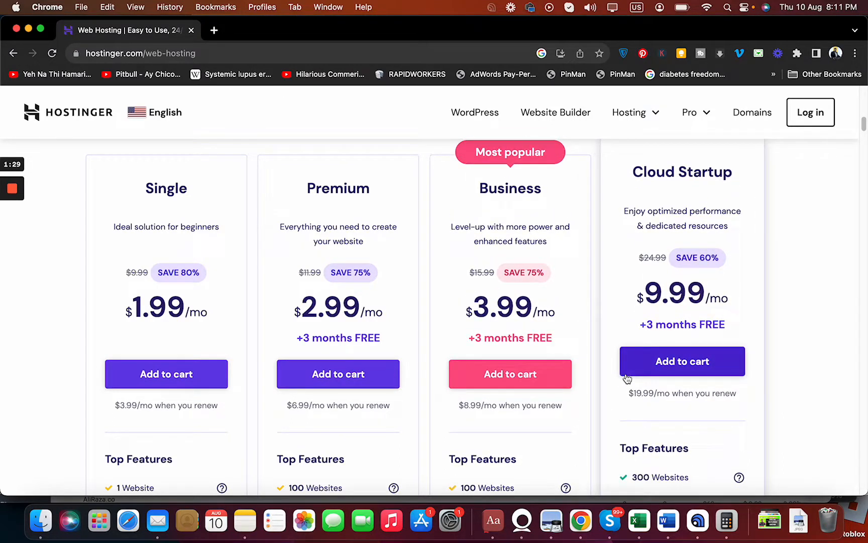
mouse_move(636, 377)
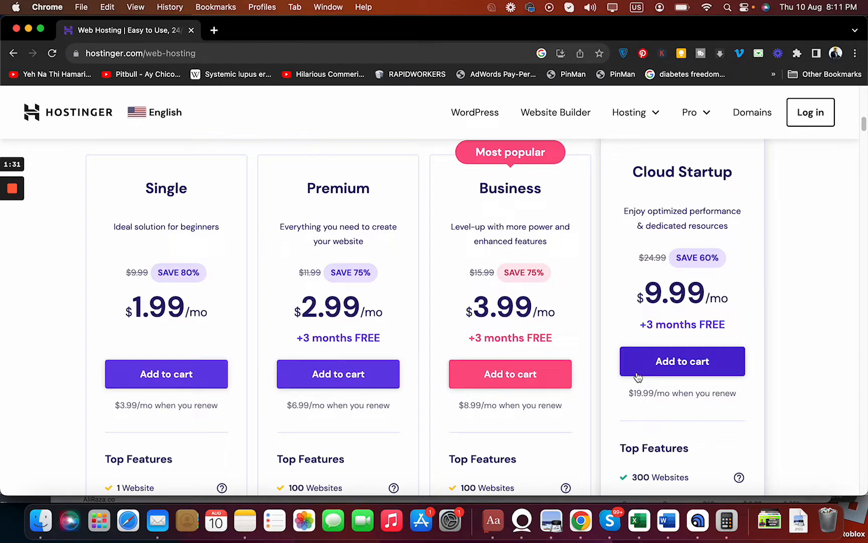
mouse_move(643, 377)
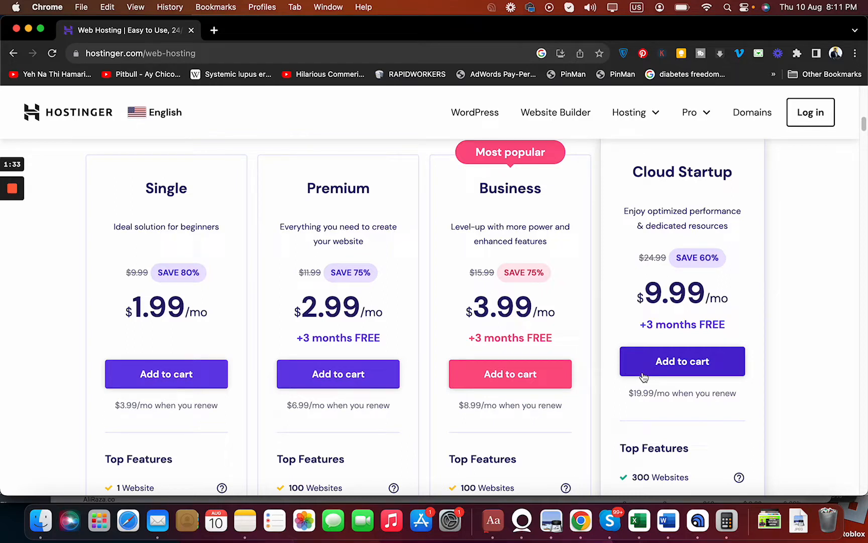
click(683, 361)
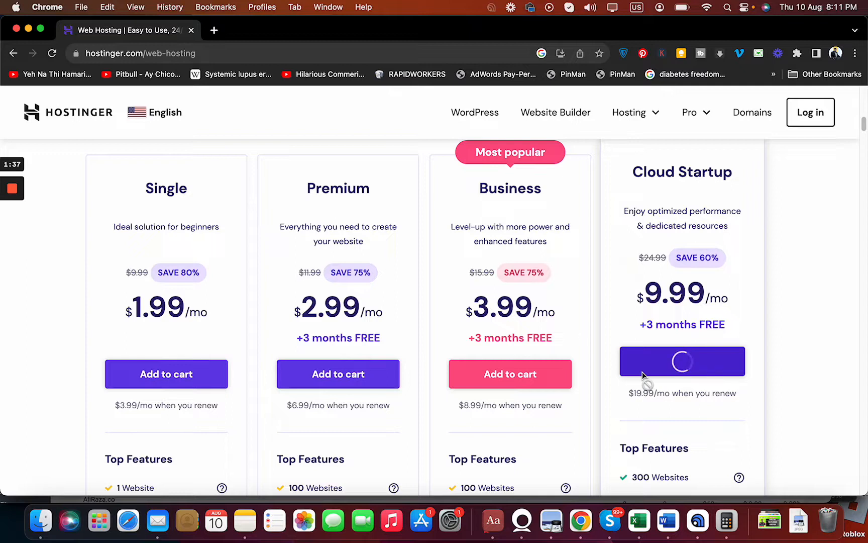
Let the Cloud Startup cart load and confirm 48 MONTHS is selected in section 1
click(682, 361)
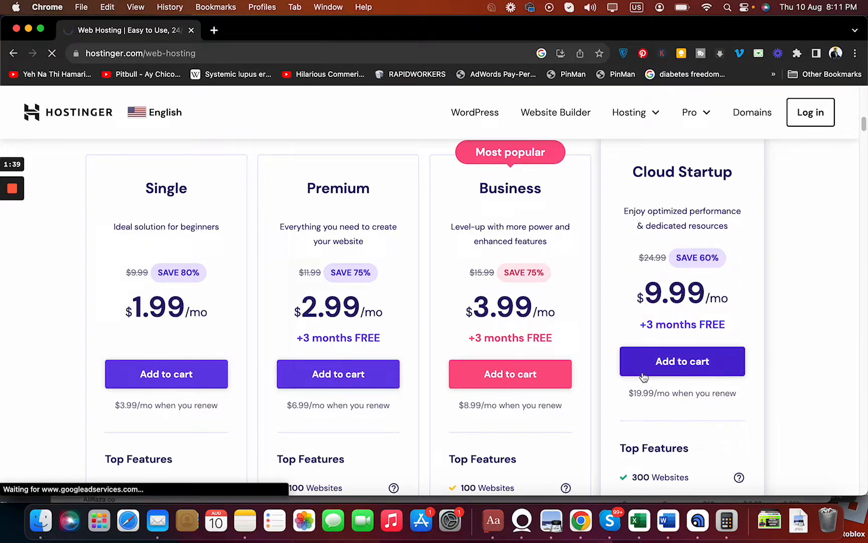
click(682, 361)
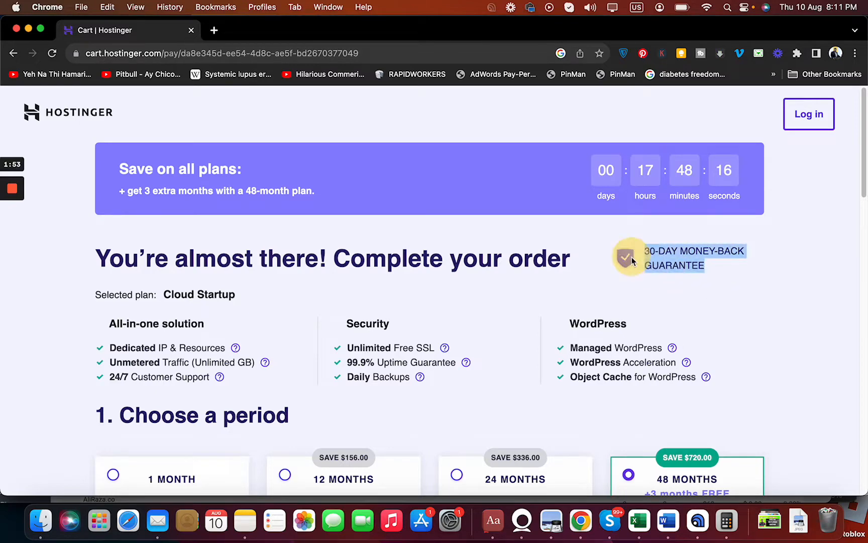
scroll(down, 3)
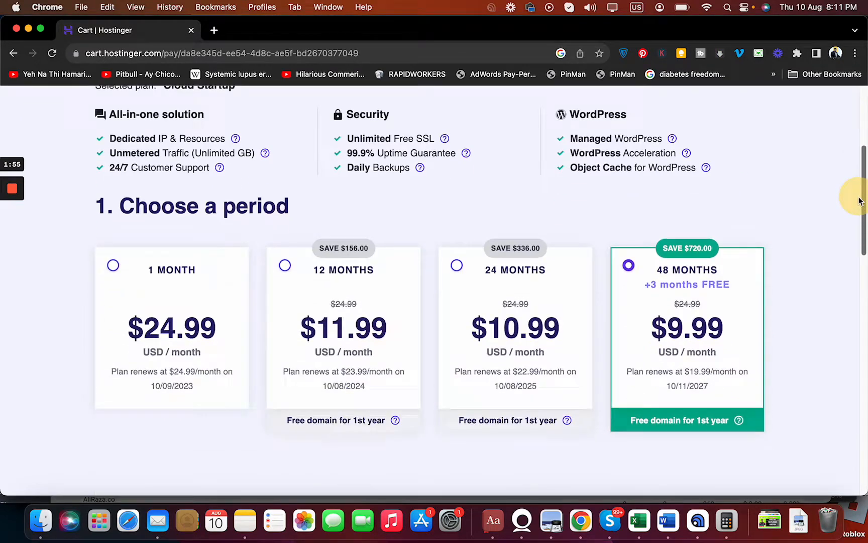
scroll(down, 3)
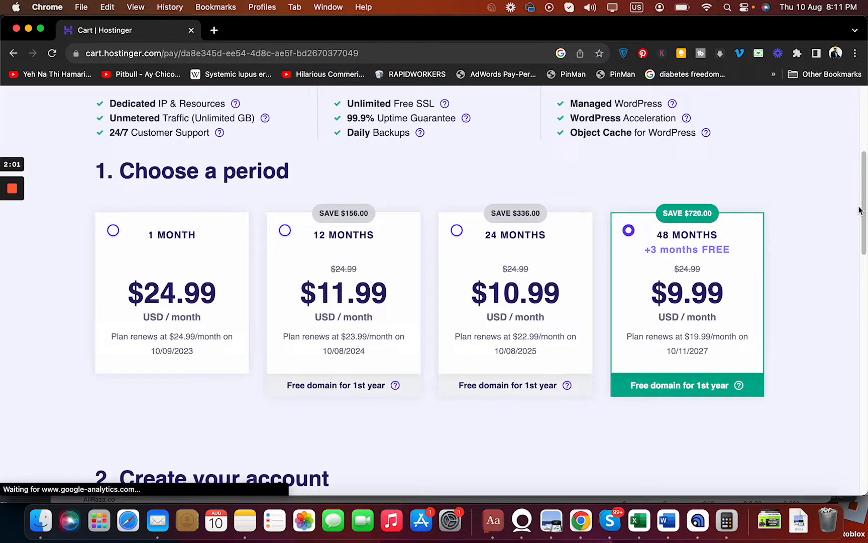
mouse_move(749, 291)
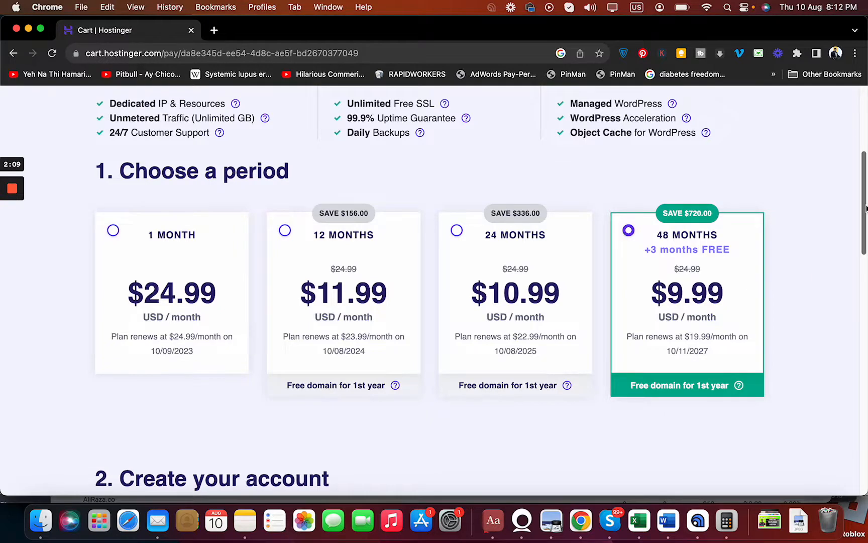
Scroll past Select payment to the $479.52 total and reveal the coupon code field
scroll(down, 3)
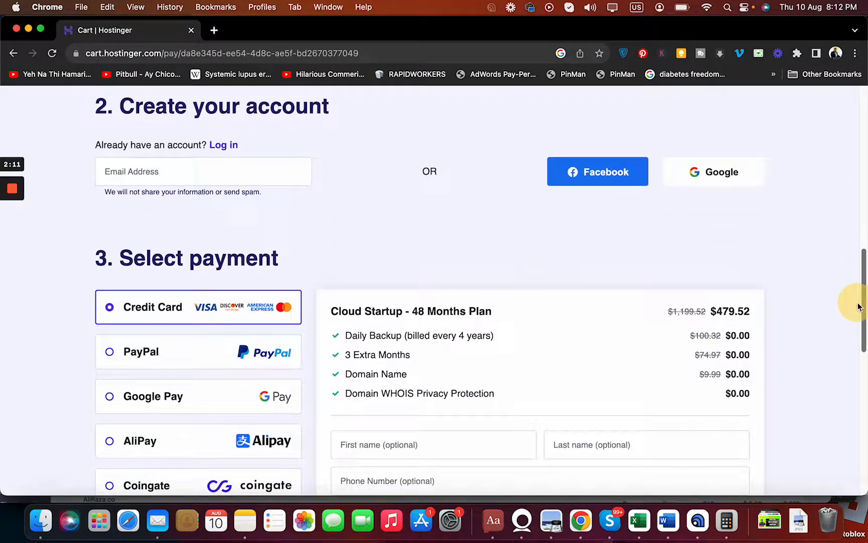
scroll(down, 3)
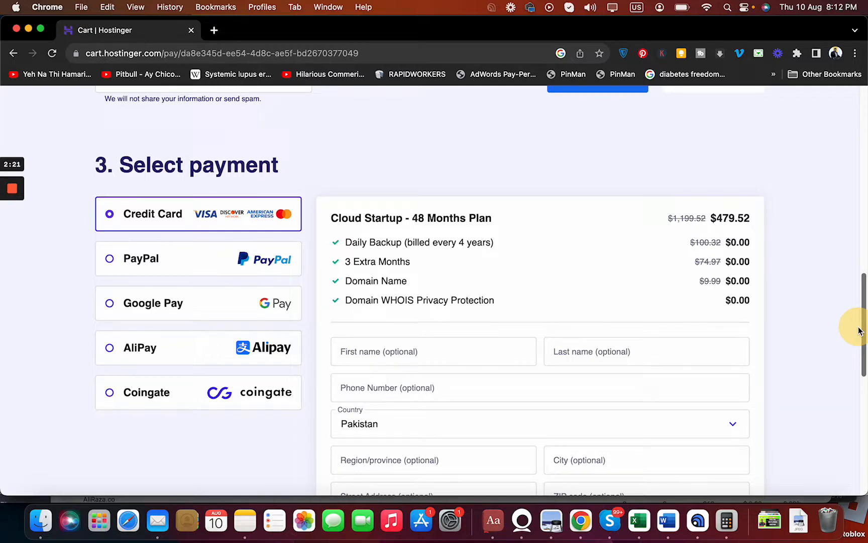
scroll(down, 3)
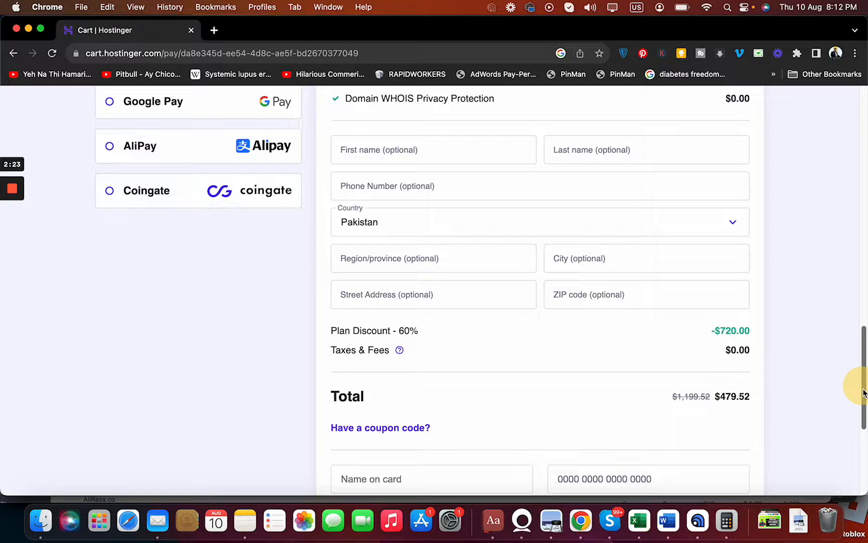
scroll(down, 3)
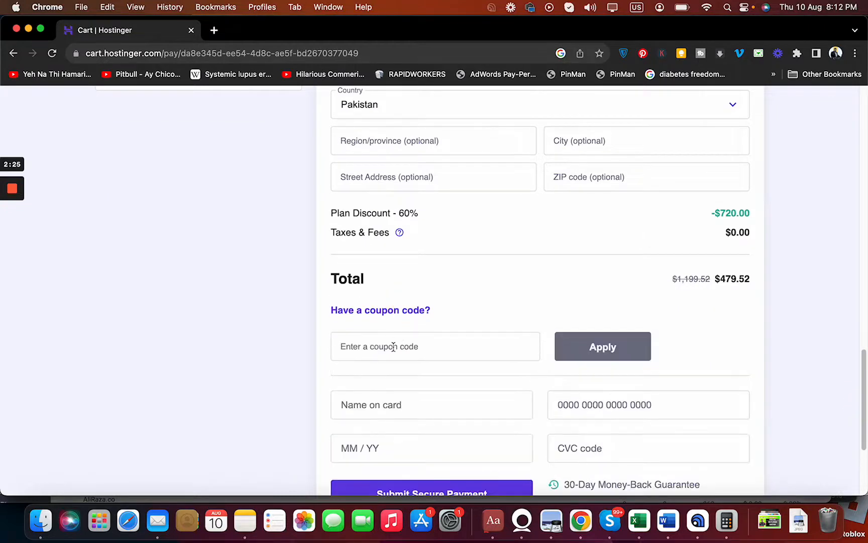
Enter coupon ALIRAZAMARKETING and apply it, giving 64% off and a $431.57 total
text(ALIRA)
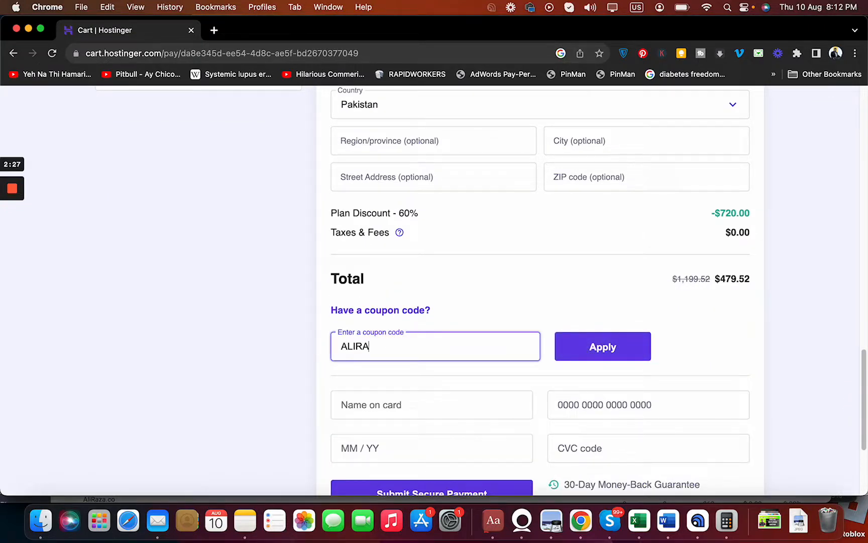
text(ZAMARKETING)
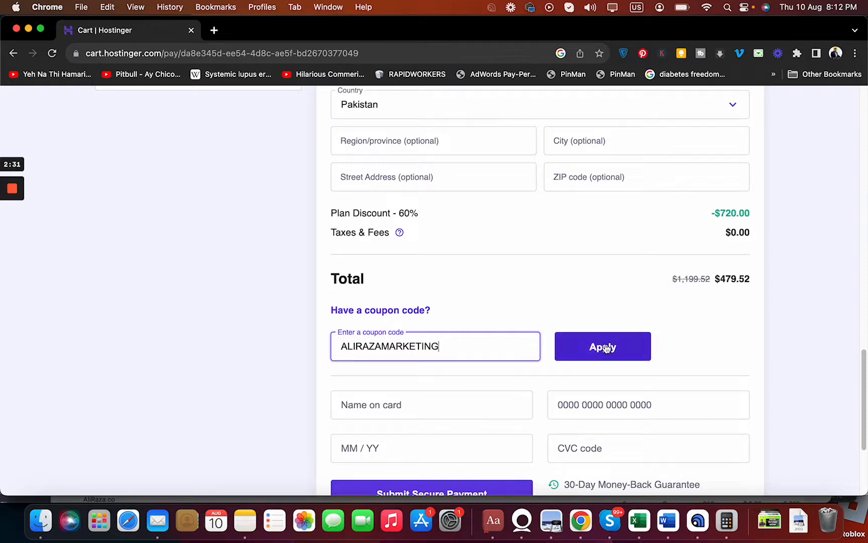
click(602, 346)
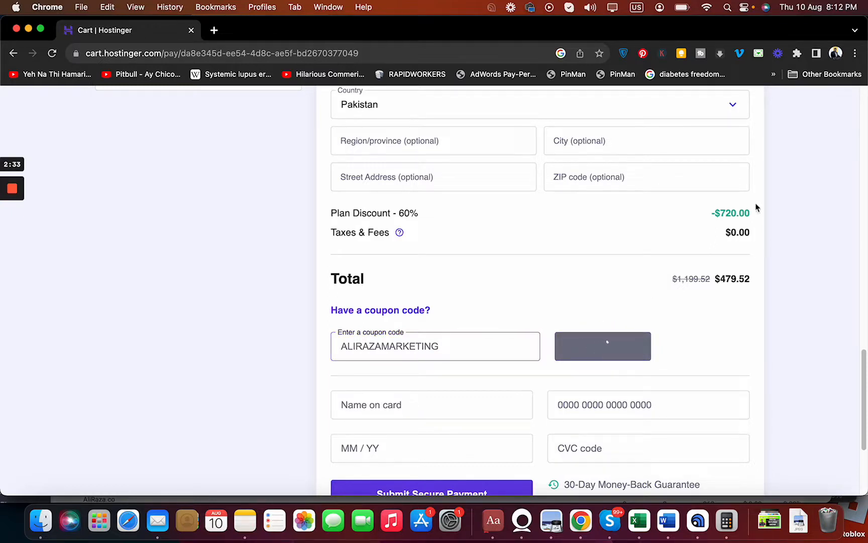
click(602, 345)
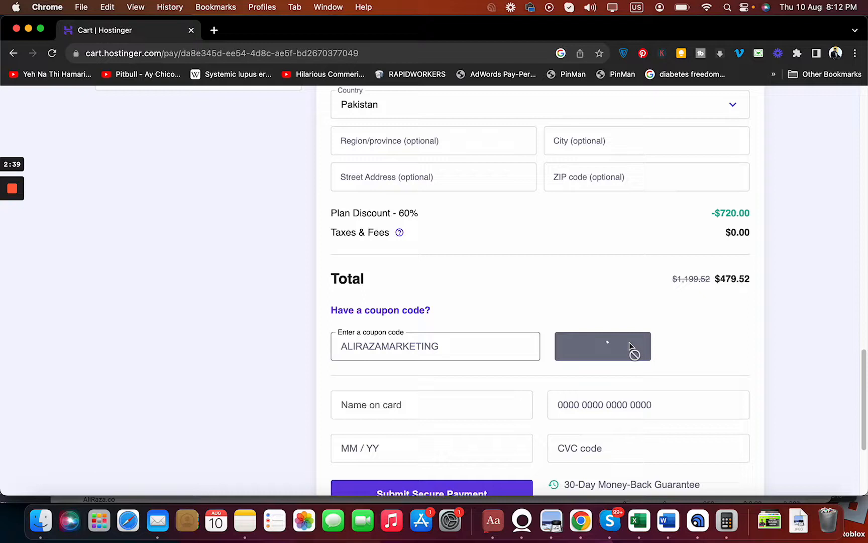
click(602, 346)
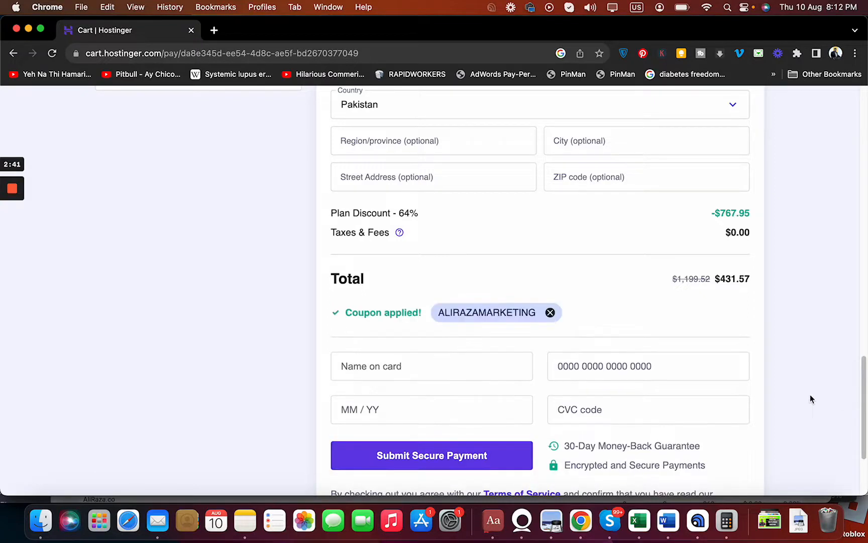
mouse_move(682, 299)
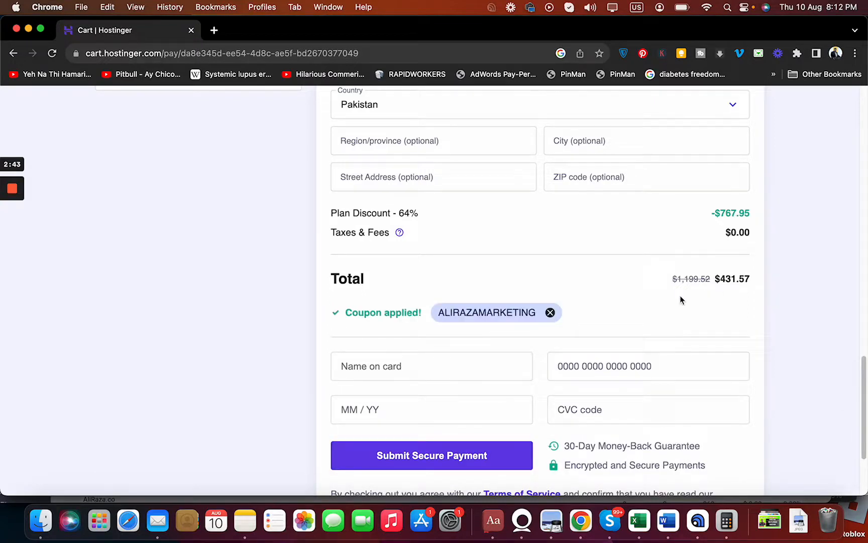
Remove ALIRAZAMARKETING, apply HI10 instead, and scroll back to the top
click(550, 312)
text(HI10)
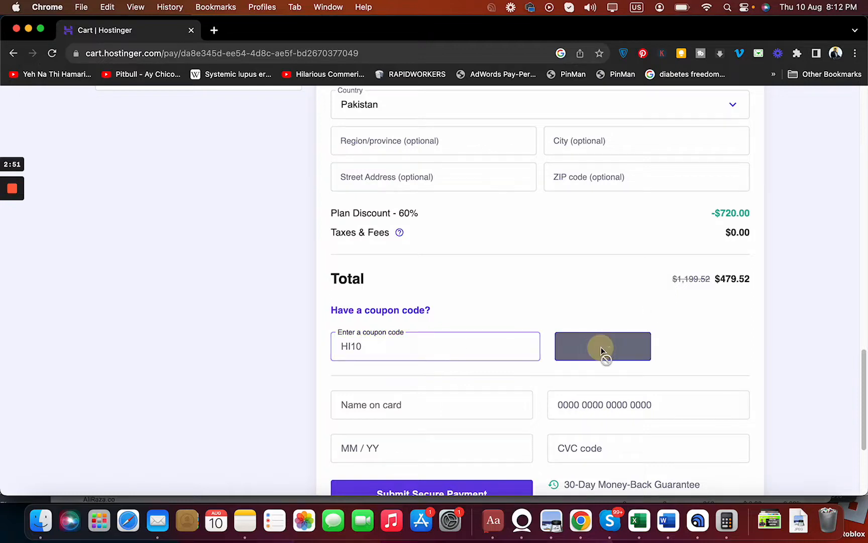
click(602, 346)
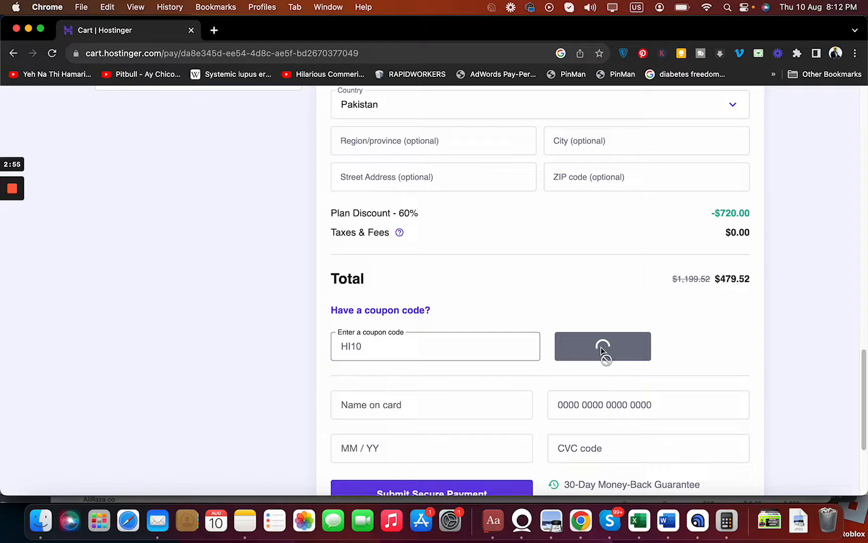
click(602, 346)
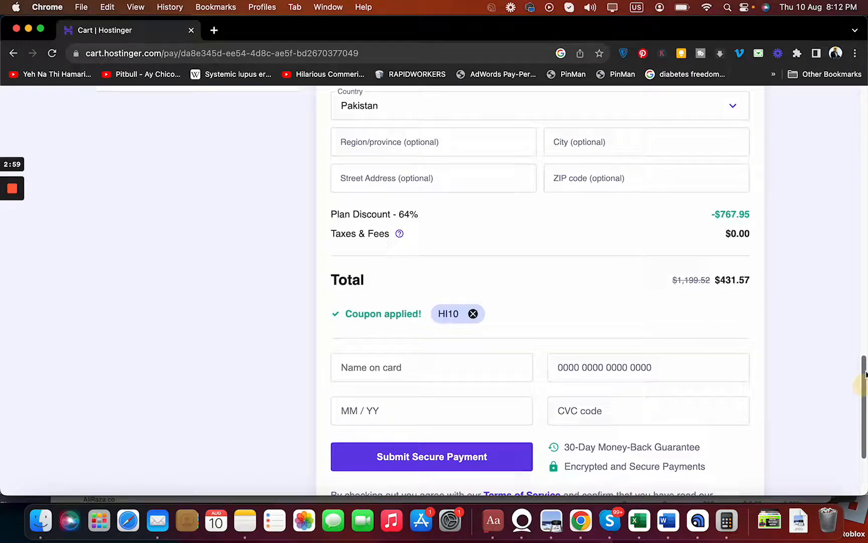
scroll(up, 3)
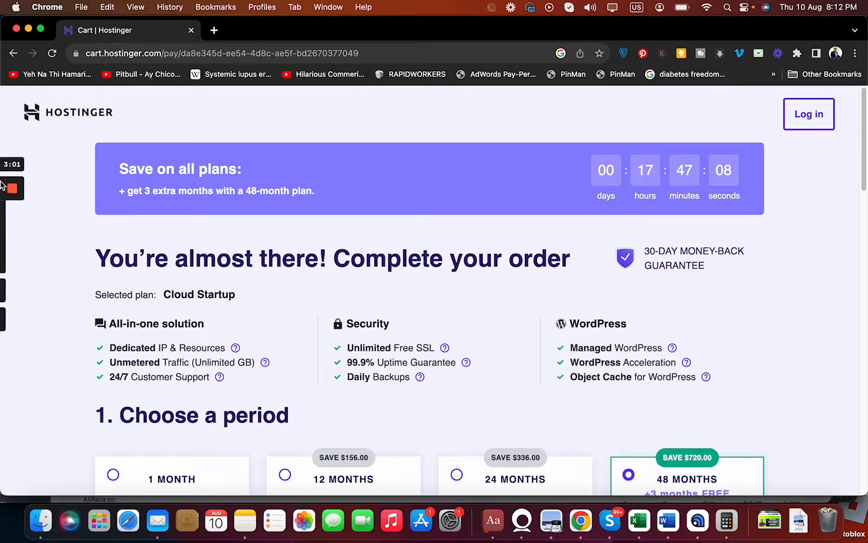